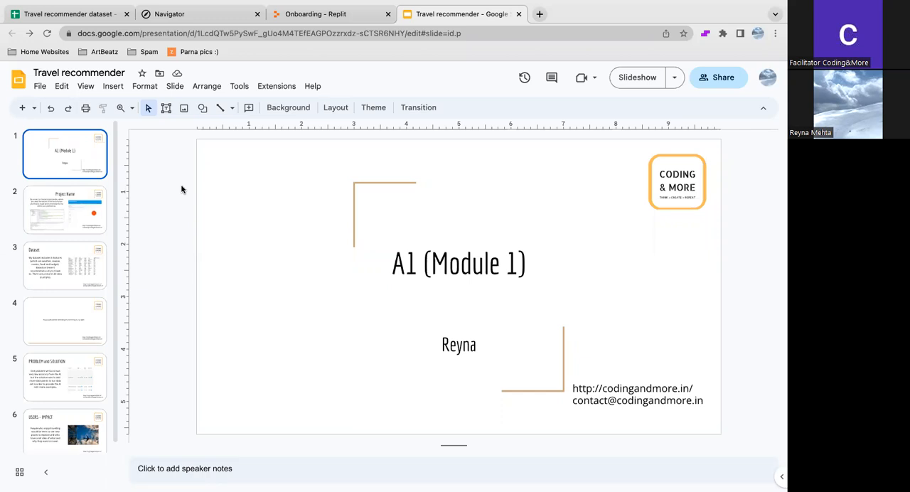
mouse_move(162, 199)
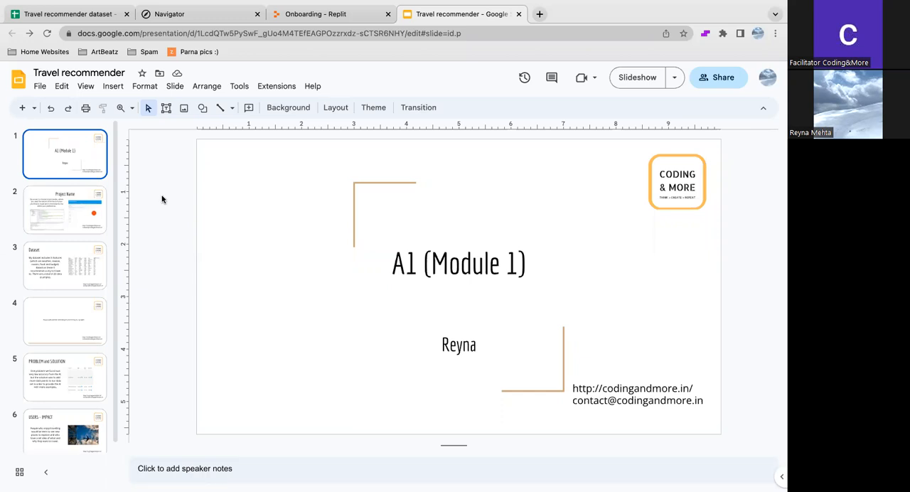
Show the Project Name slide, then bring up the destination dataset spreadsheet.
click(65, 210)
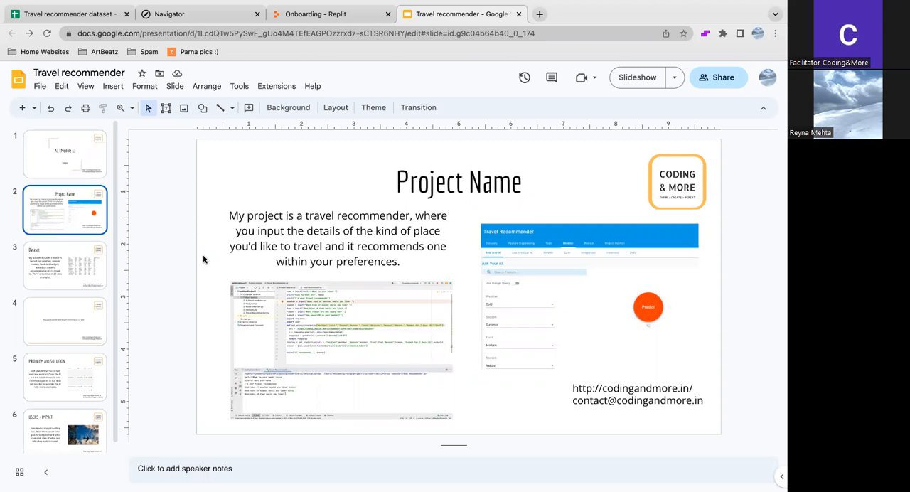
mouse_move(160, 176)
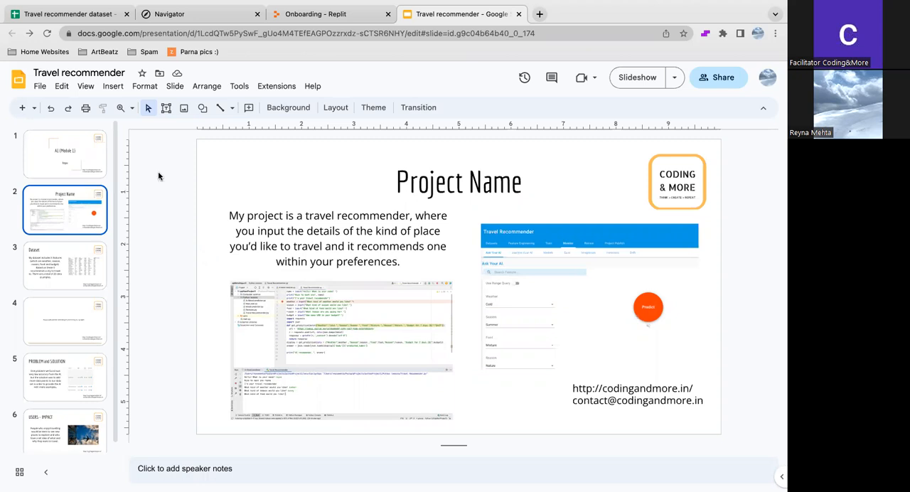
click(69, 14)
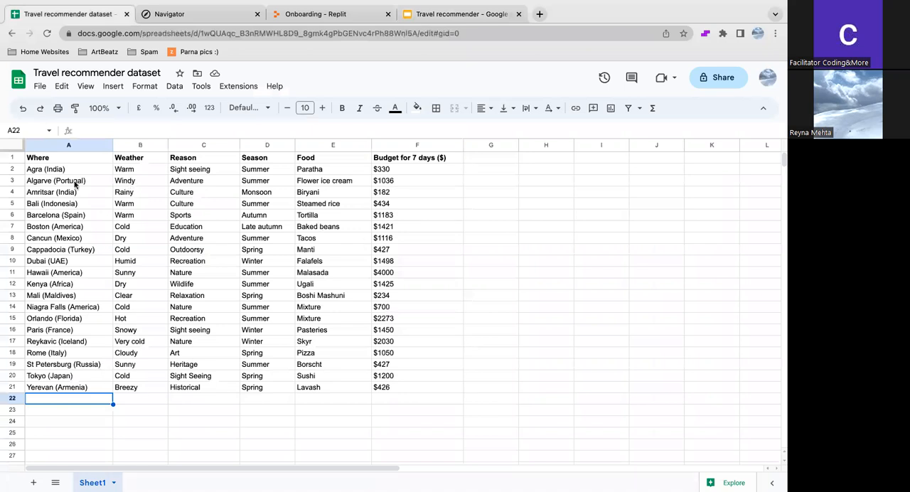
Point out the Reason, Season and 7-day Budget headings and select the Weather-through-Budget data.
click(205, 158)
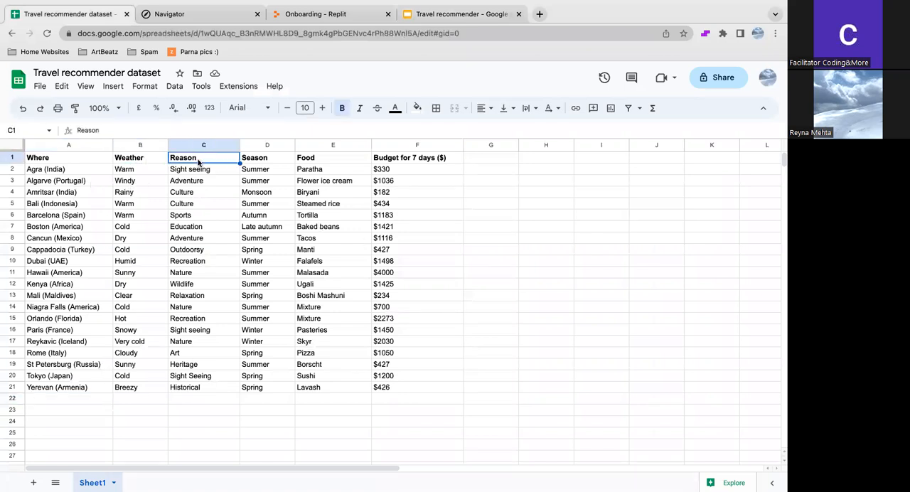
click(267, 158)
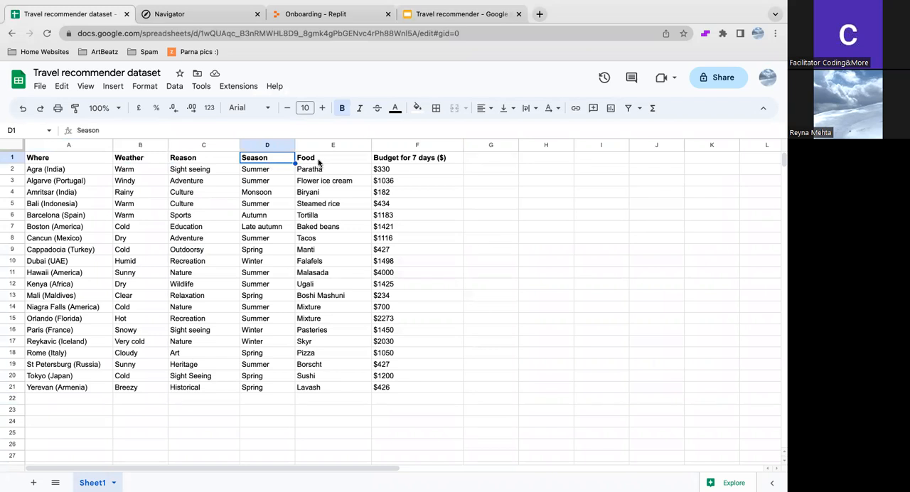
click(416, 158)
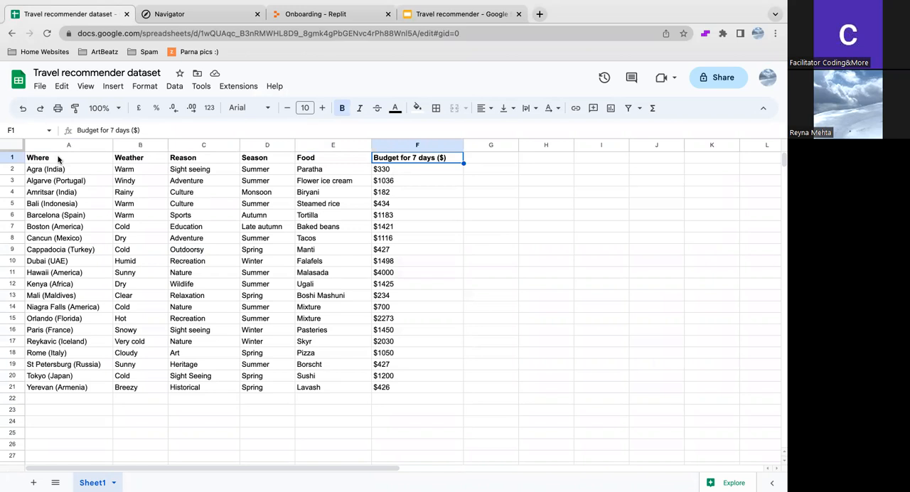
click(68, 145)
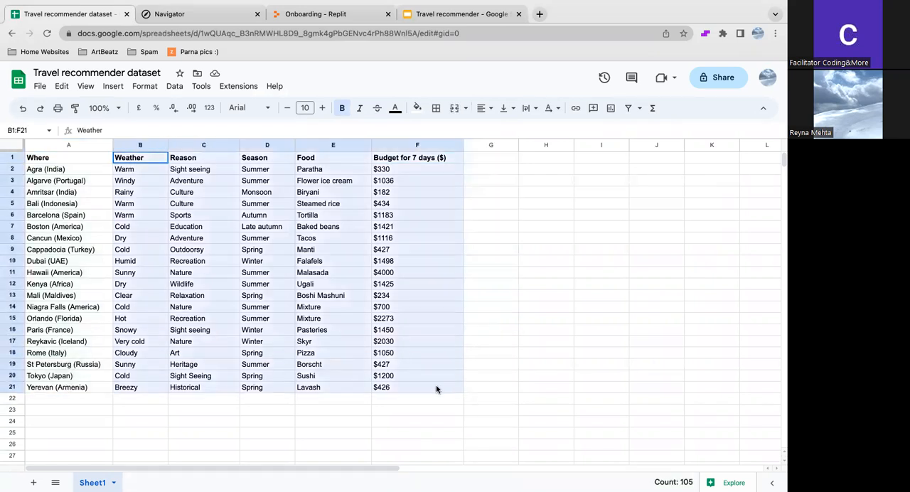
click(199, 14)
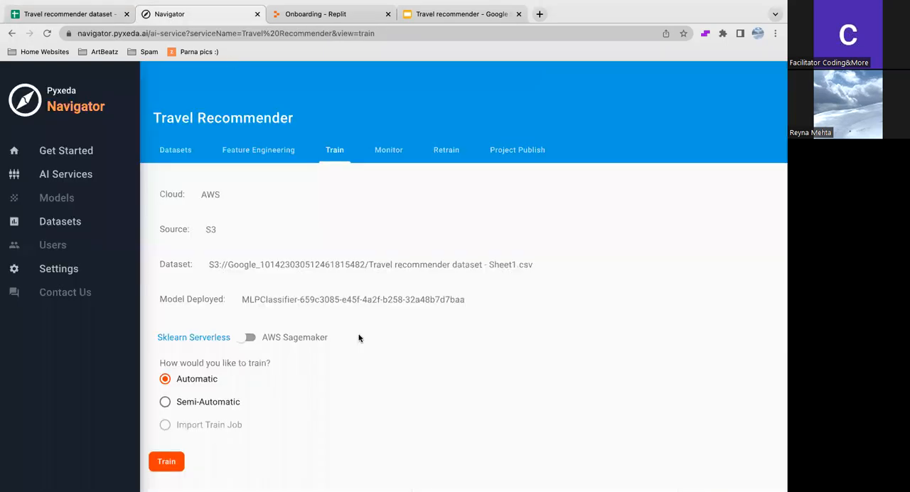
Scroll to the results table showing MLPClassifier deployed beside RandomForest and KNeighbors.
click(167, 461)
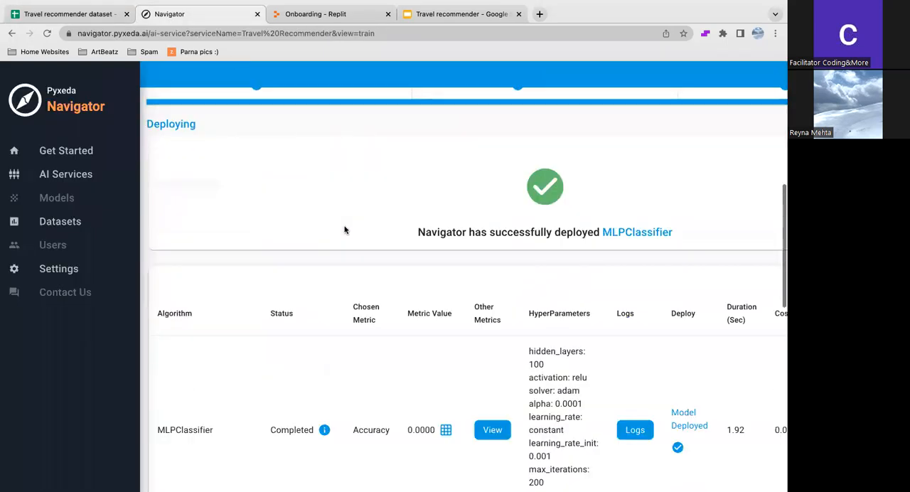
scroll(down, 3)
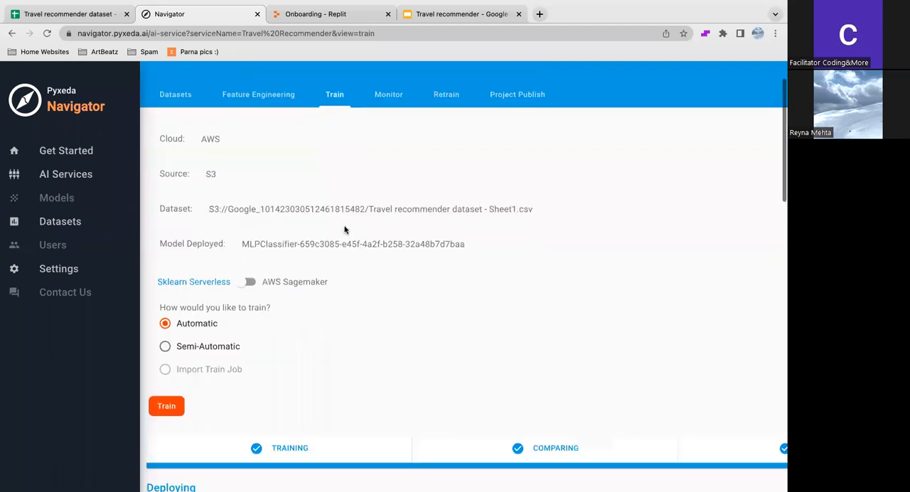
scroll(down, 3)
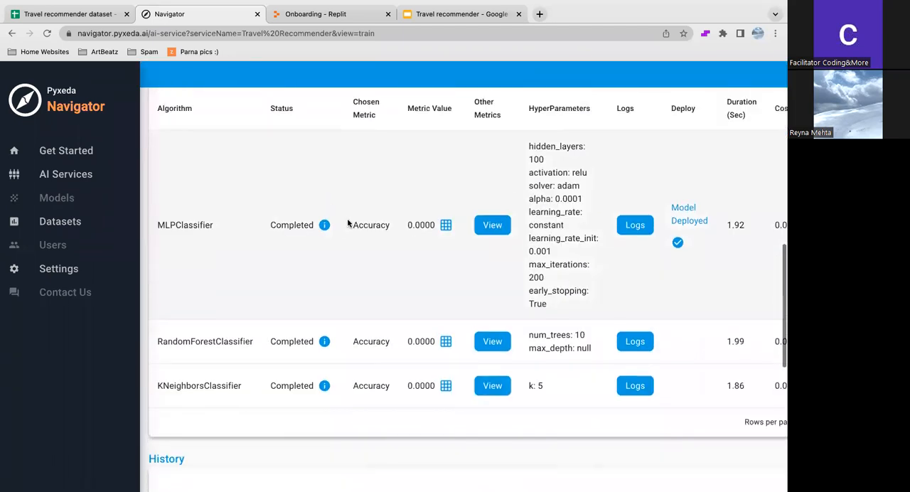
mouse_move(397, 278)
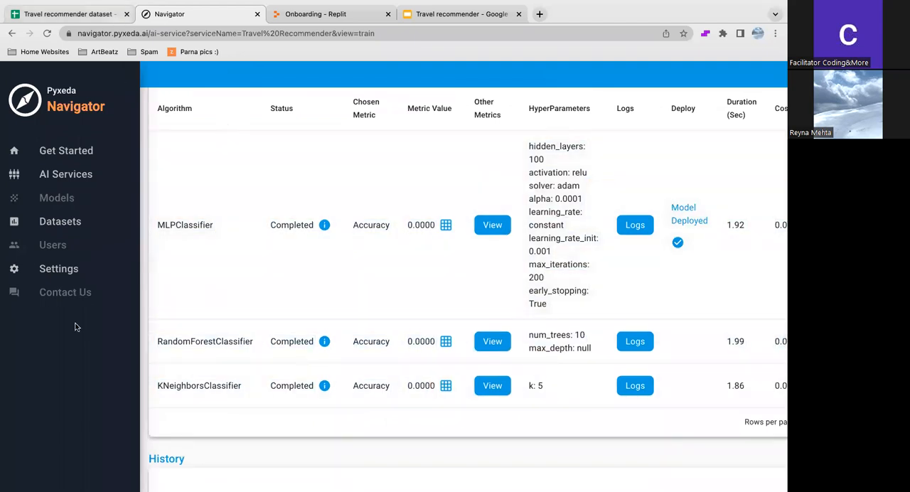
click(68, 14)
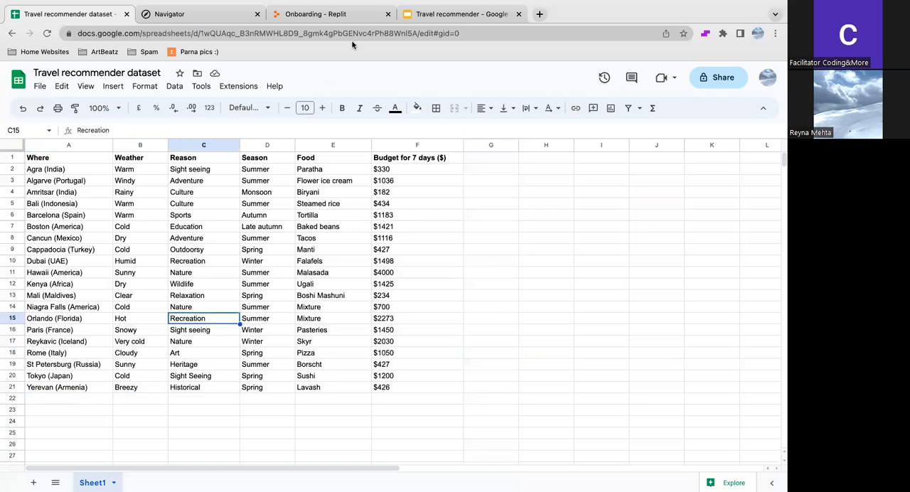
mouse_move(333, 14)
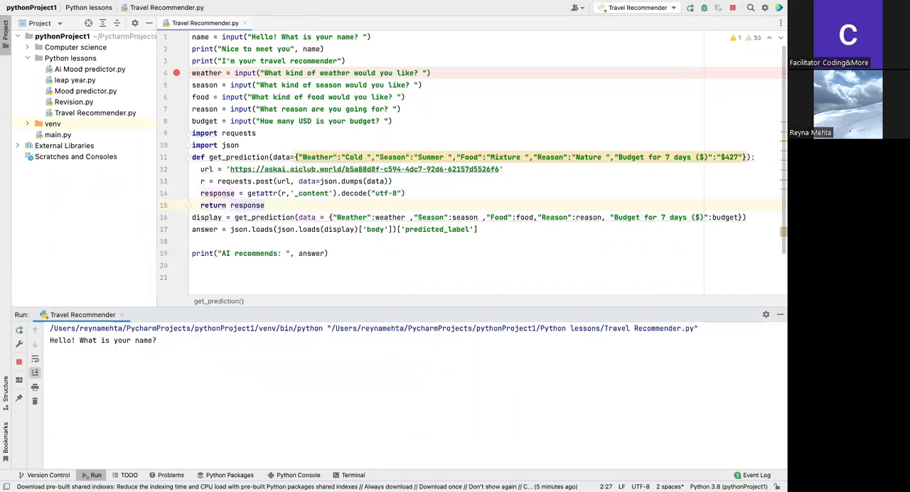
Answer the prompts with Reyna, Sunny, mixture, relaxation and 2000 USD, getting Cancun (Mexico).
text(Reyna)
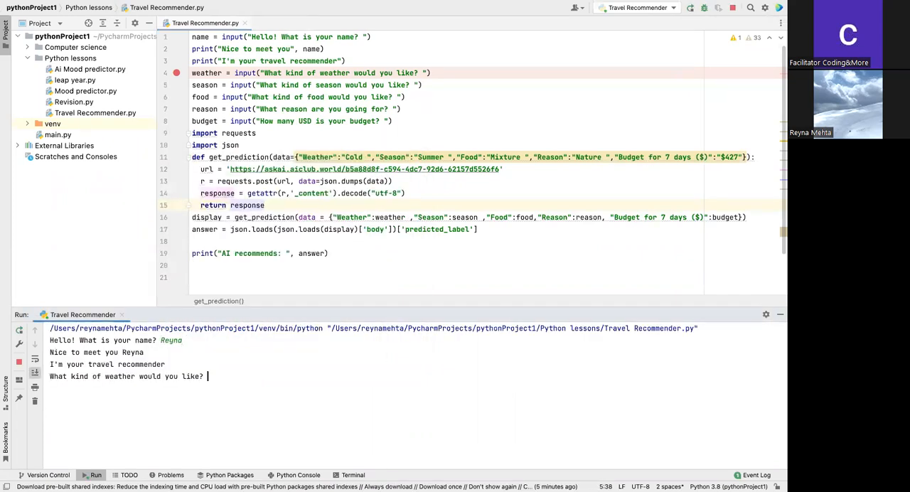
text(Sunny)
text(Summer)
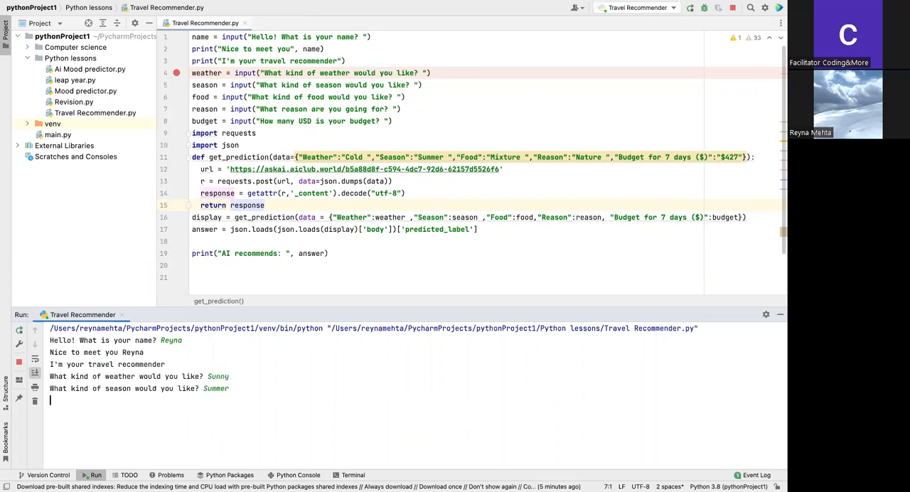
text(mixtu)
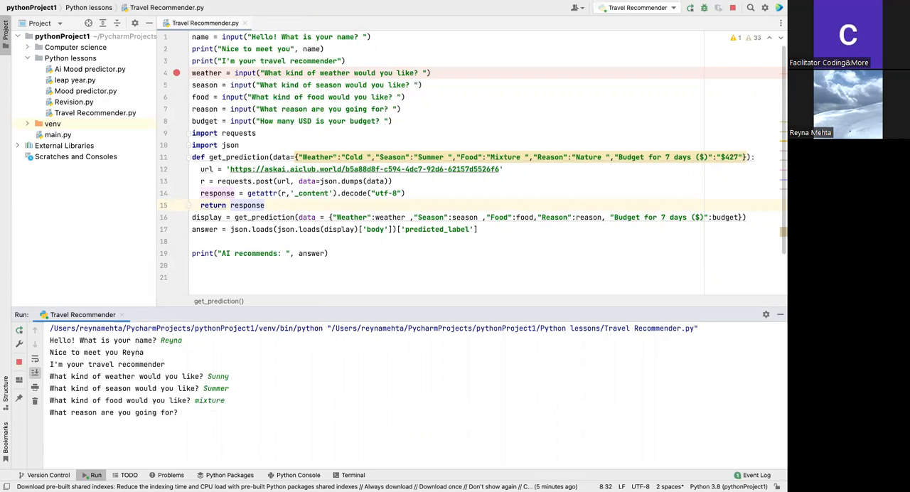
text(relaxtion)
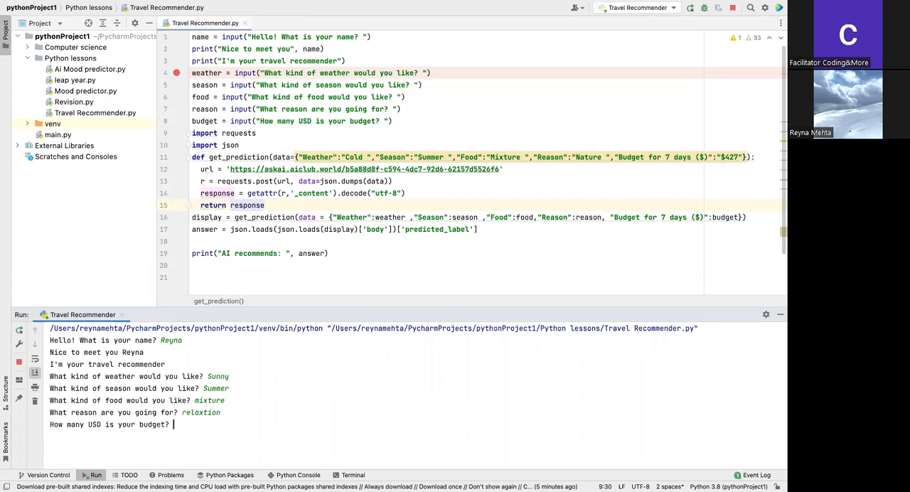
text(2000)
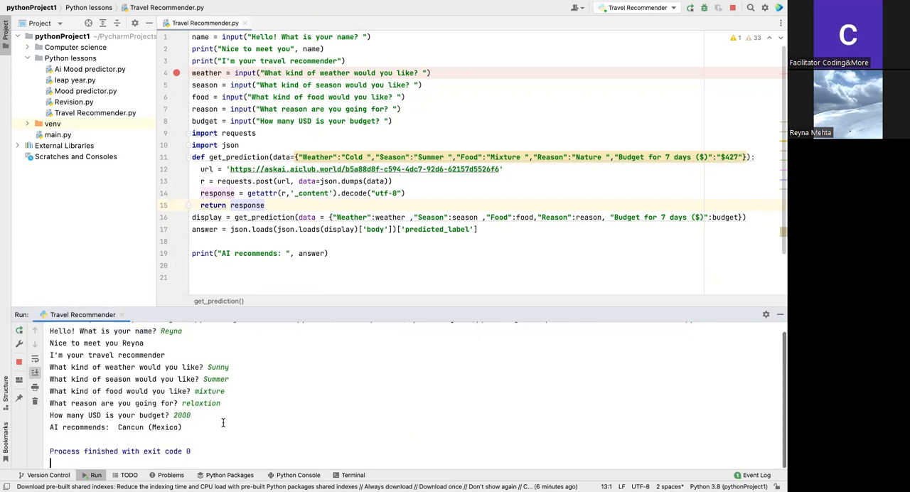
double_click(163, 426)
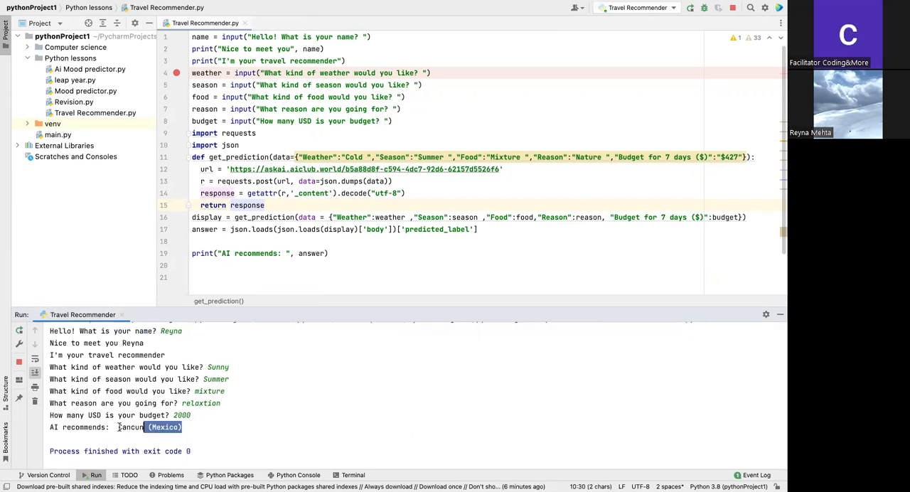